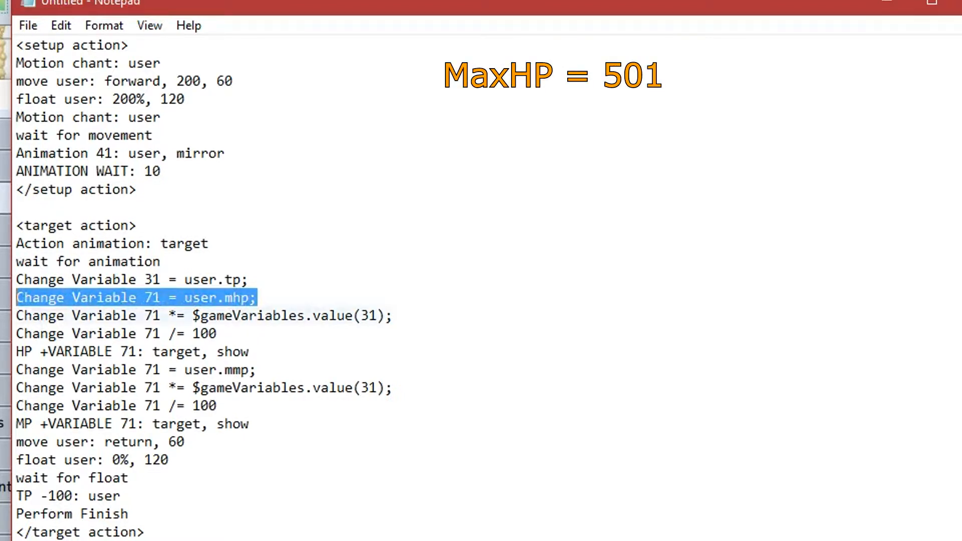
Step: Preview animation 0042 Igeia 2 (Cure4, 20 frames), then show the Dummy*4 troop
{"action": "left_click", "coordinate": [184, 316]}
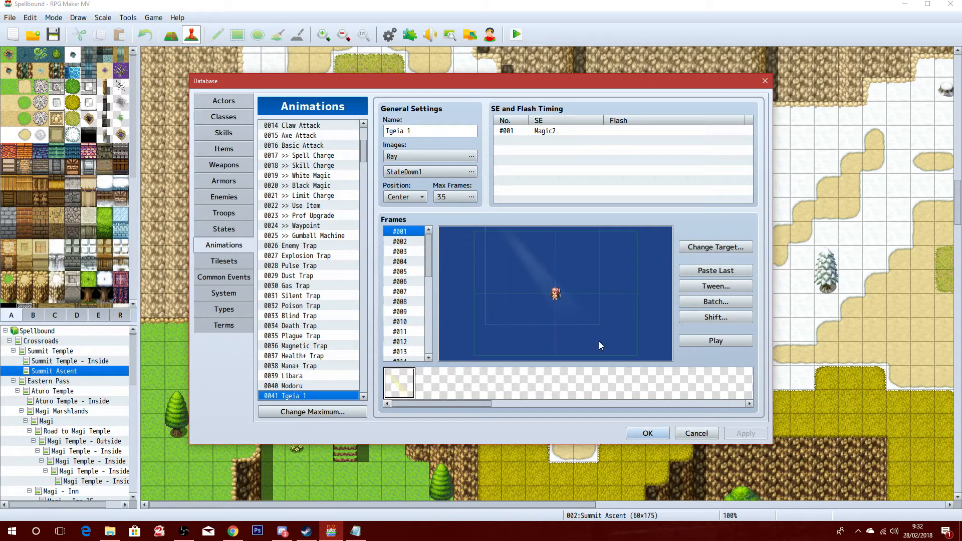
{"action": "left_click", "coordinate": [286, 385]}
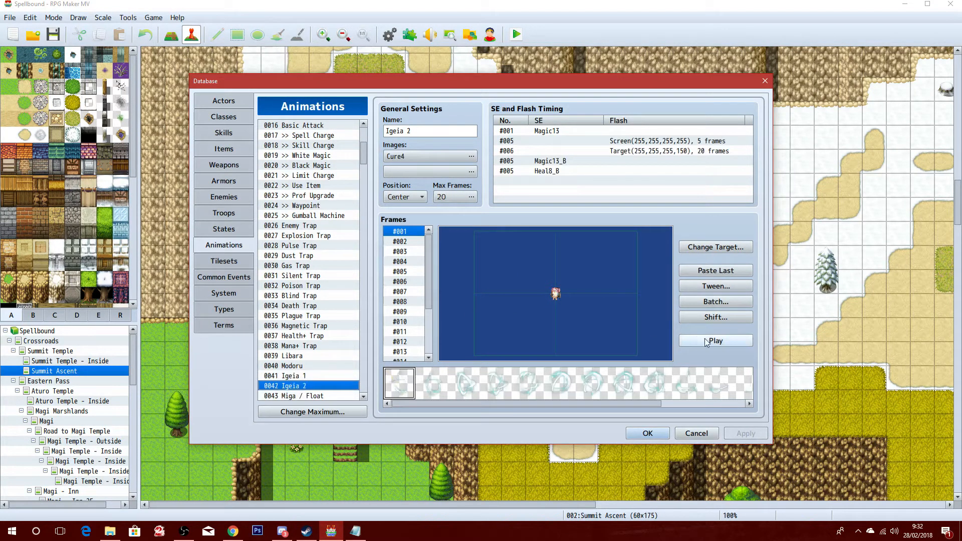
{"action": "left_click", "coordinate": [715, 341]}
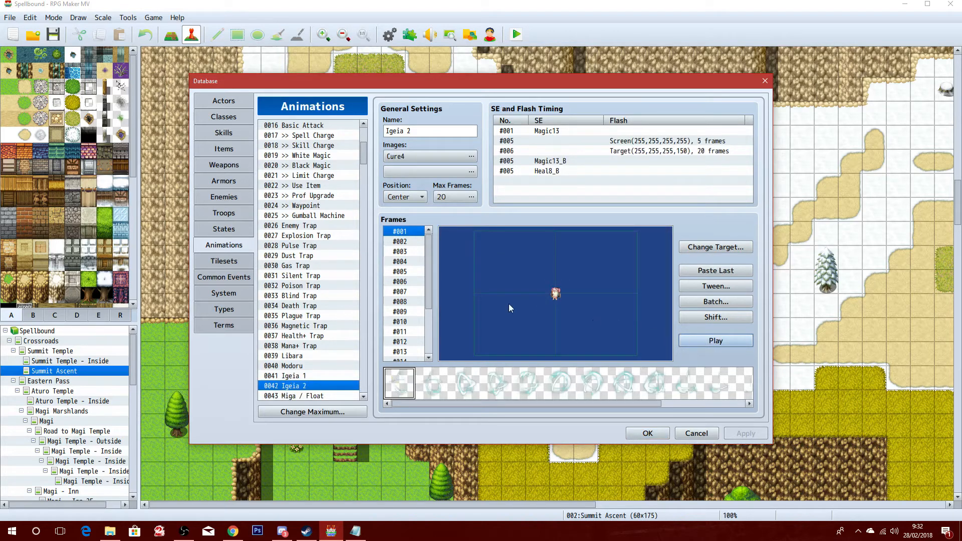
{"action": "left_click", "coordinate": [224, 212]}
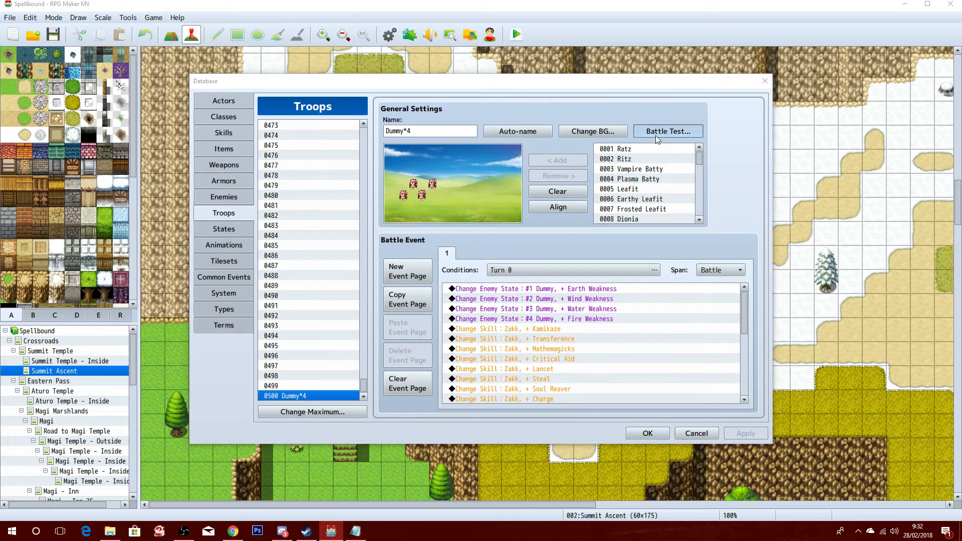